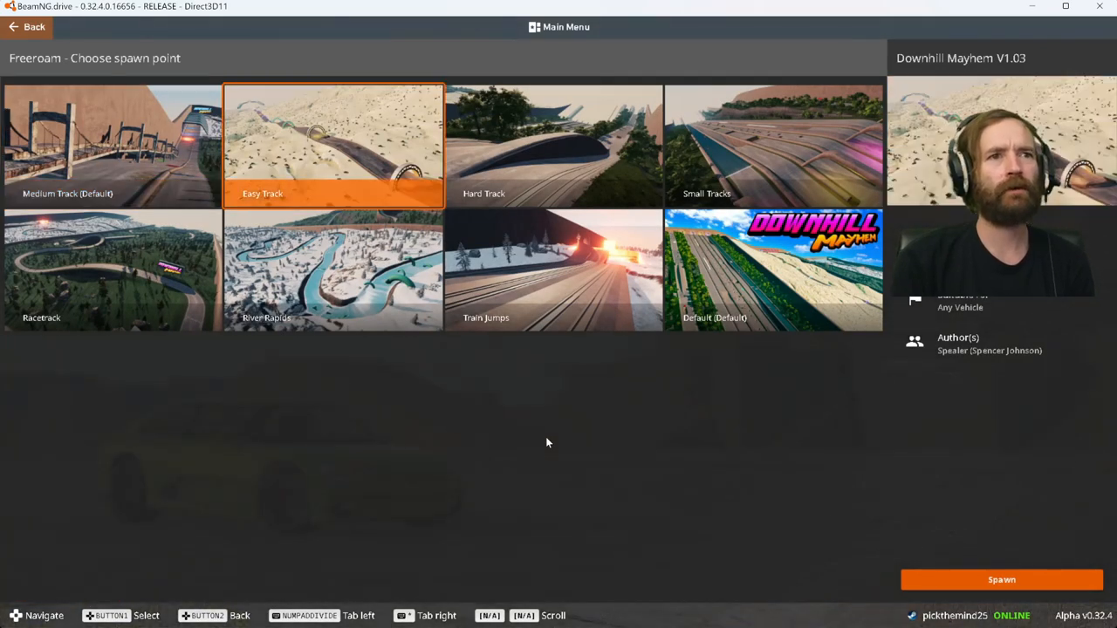
# - Choose the Hard Track spawn point on Downhill Mayhem instead of the Easy Track
pyautogui.click(334, 269)
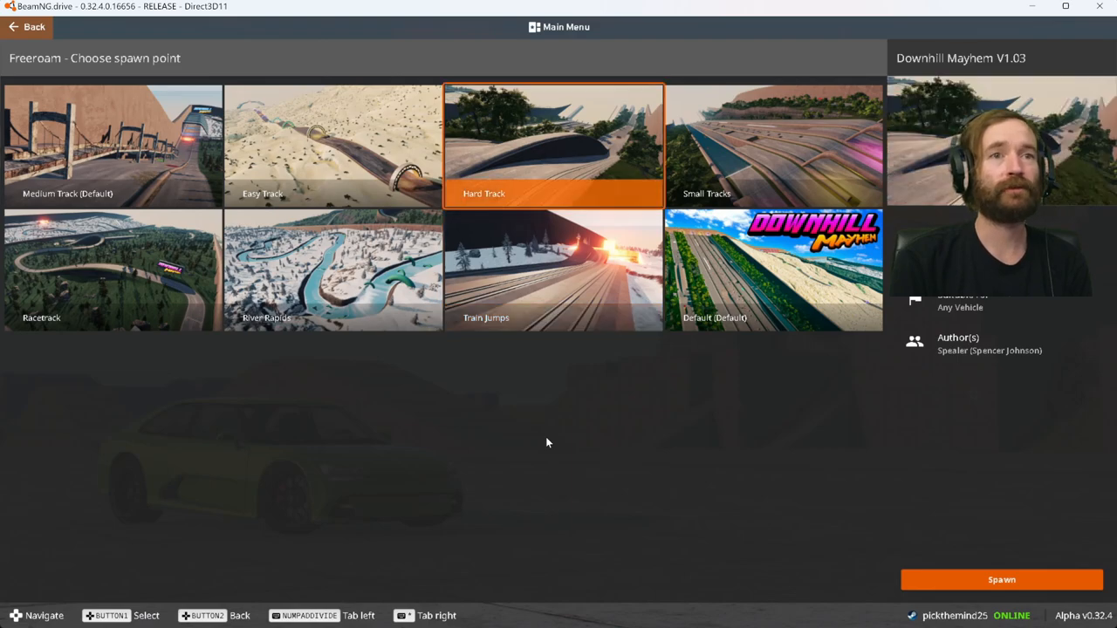
pyautogui.click(774, 269)
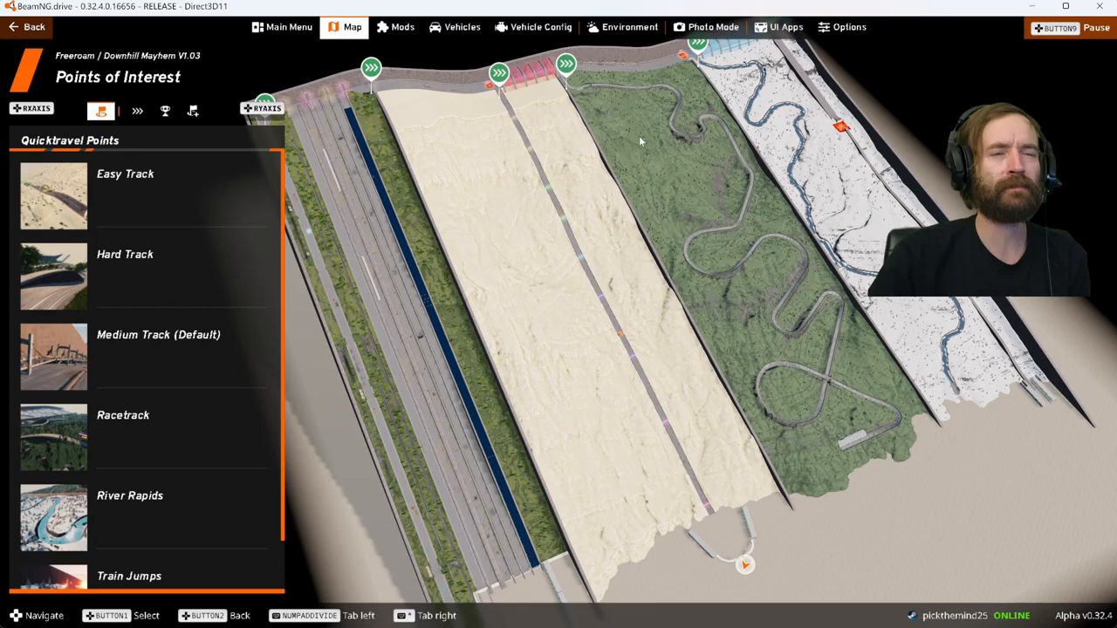
pyautogui.moveTo(3, 395)
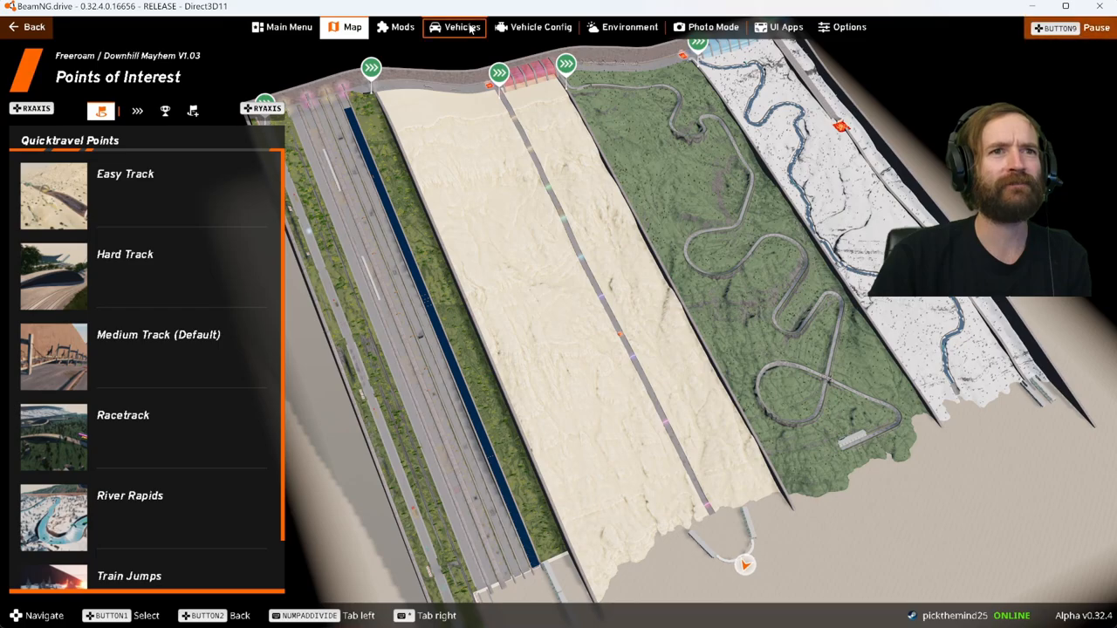
# - Spawn the Civetta Scintilla in its Velocità (DCT) configuration from the Vehicles list
pyautogui.click(461, 27)
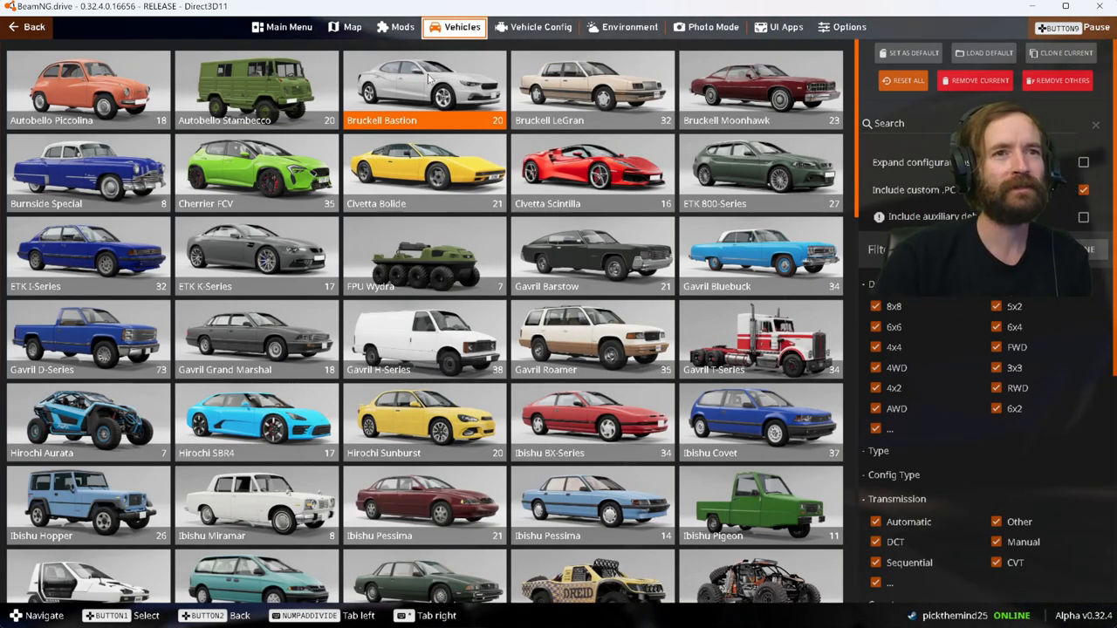
pyautogui.moveTo(417, 108)
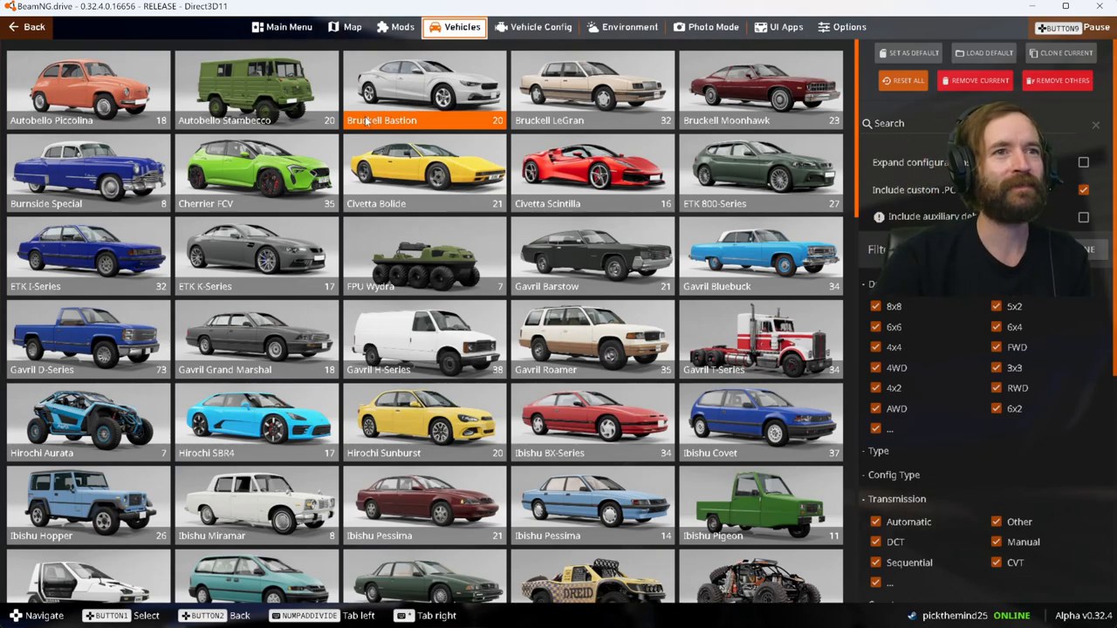
pyautogui.click(425, 173)
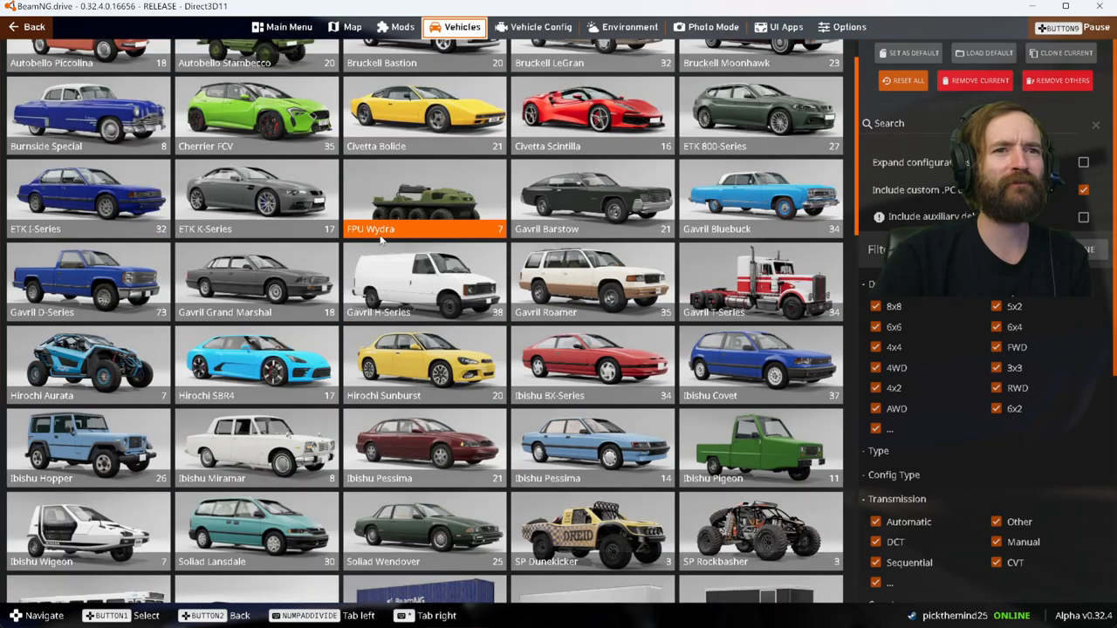
pyautogui.scroll(3)
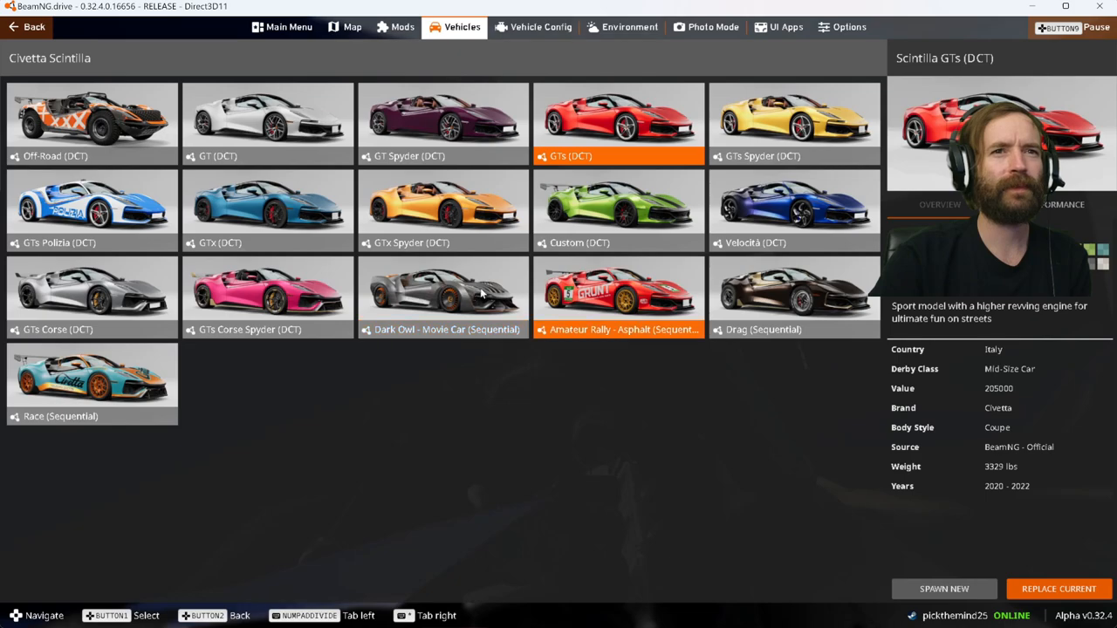
pyautogui.click(792, 209)
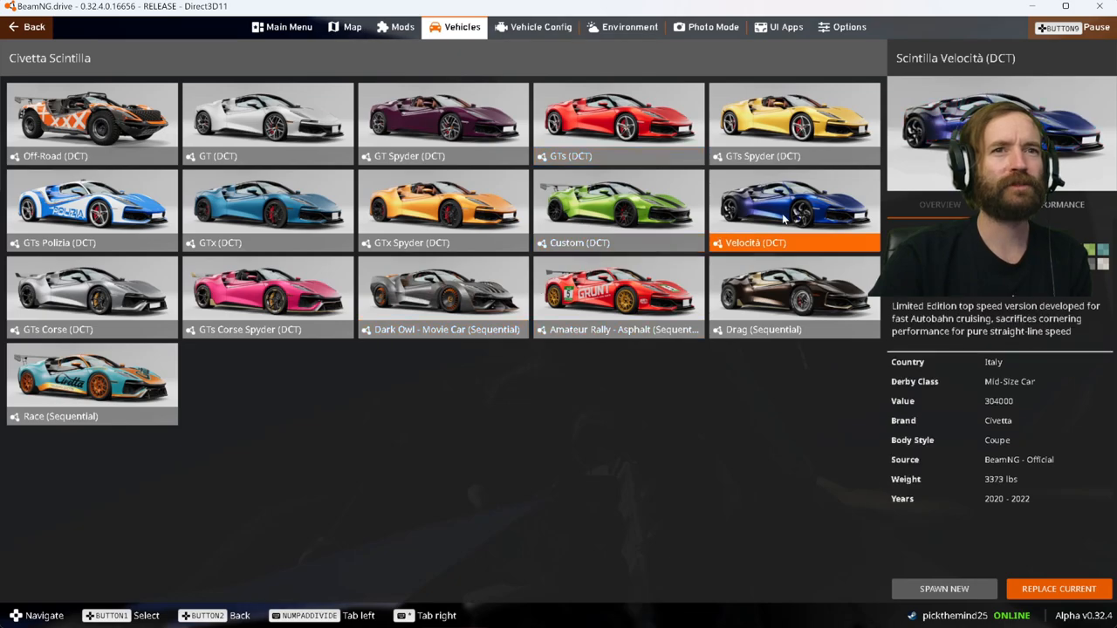
pyautogui.click(1058, 588)
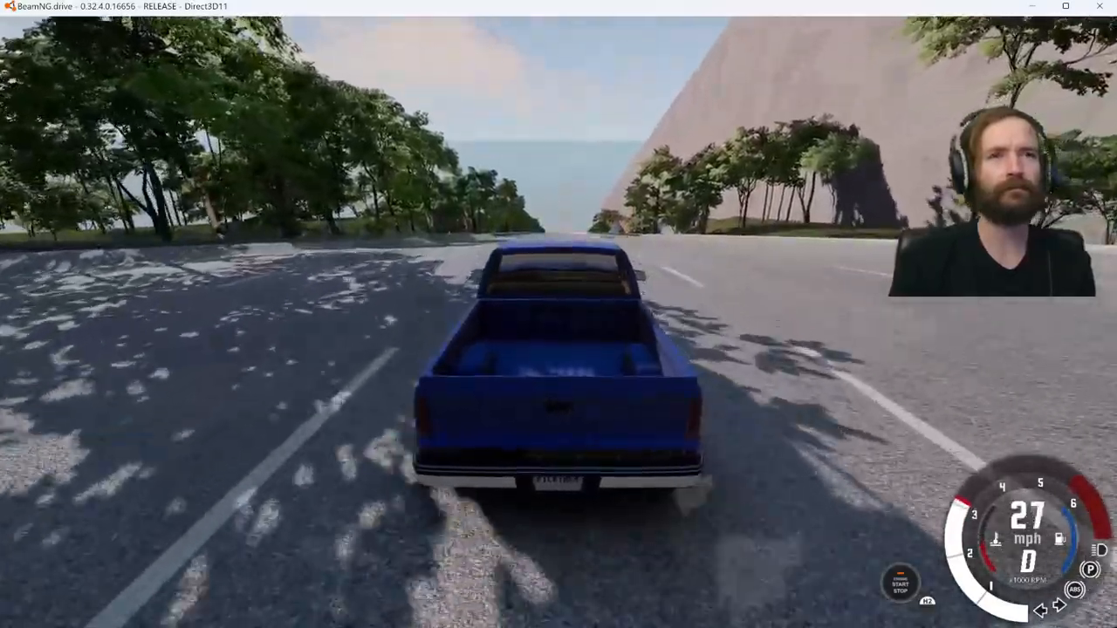
# - Throttle the blue pickup downhill from about 27 mph to over 100 mph
pyautogui.press('w')
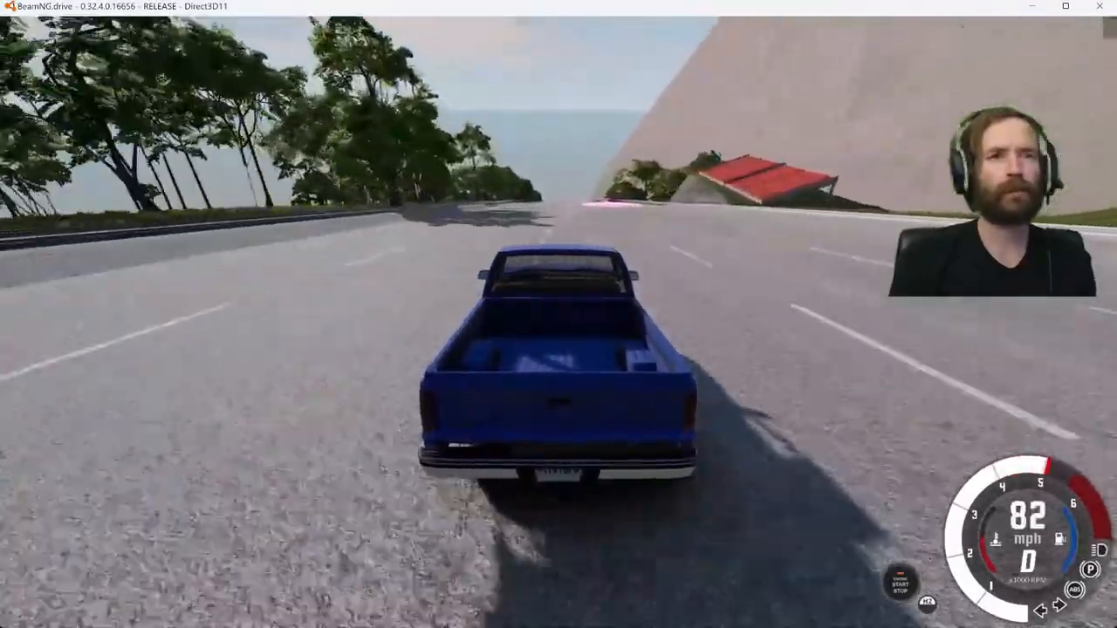
pyautogui.press('w')
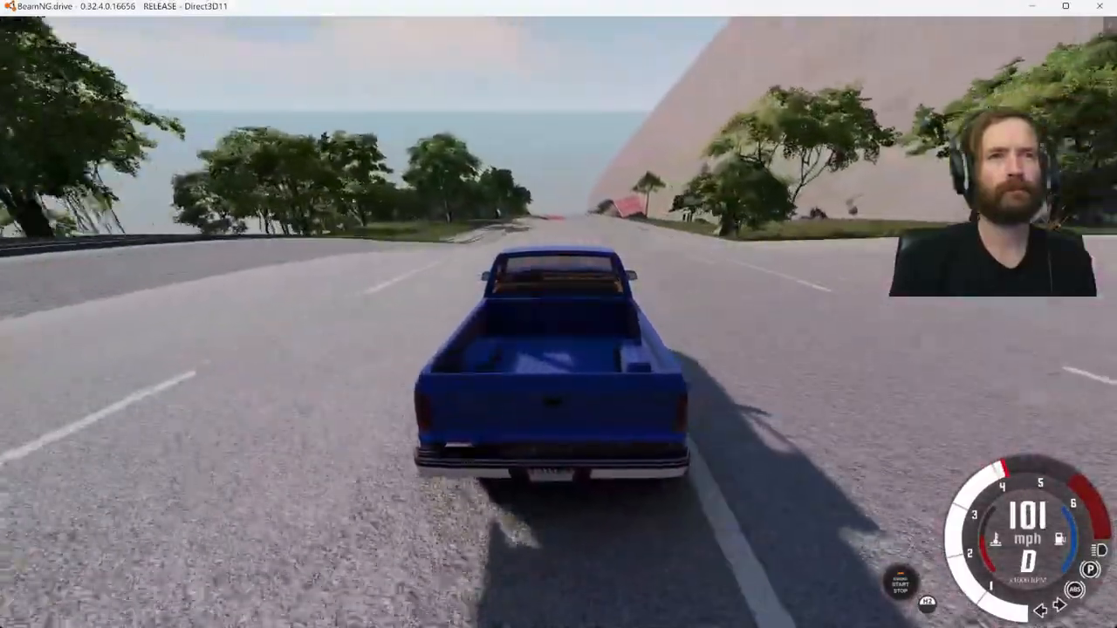
pyautogui.press('w')
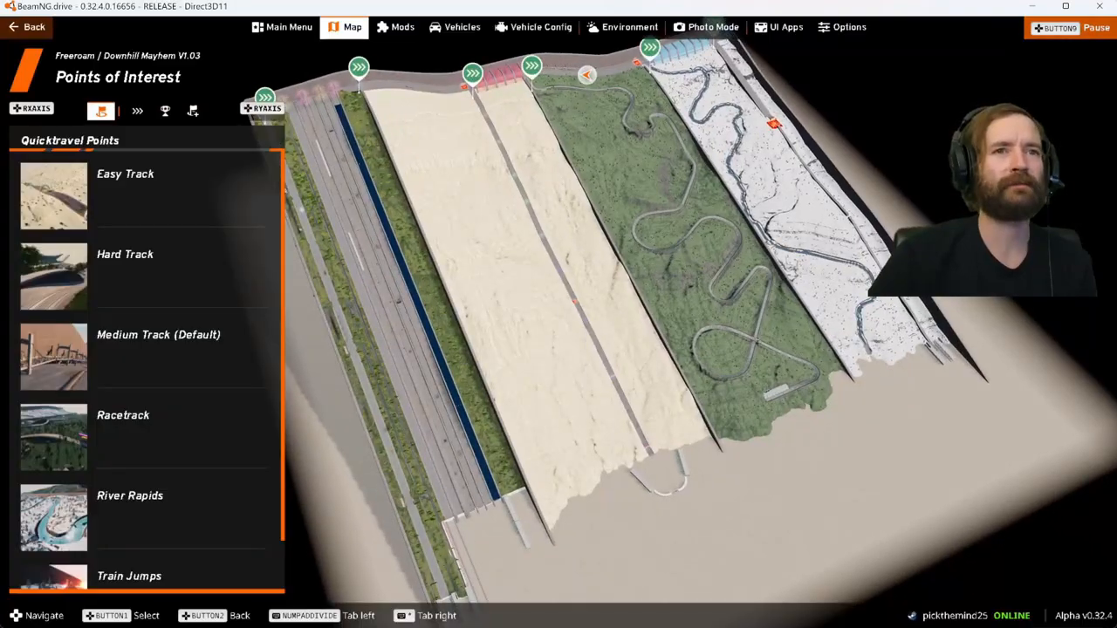
# - Replace the current car with the Hirochi SBR4 Hillclimb - Asphalt (Sequential)
pyautogui.click(461, 28)
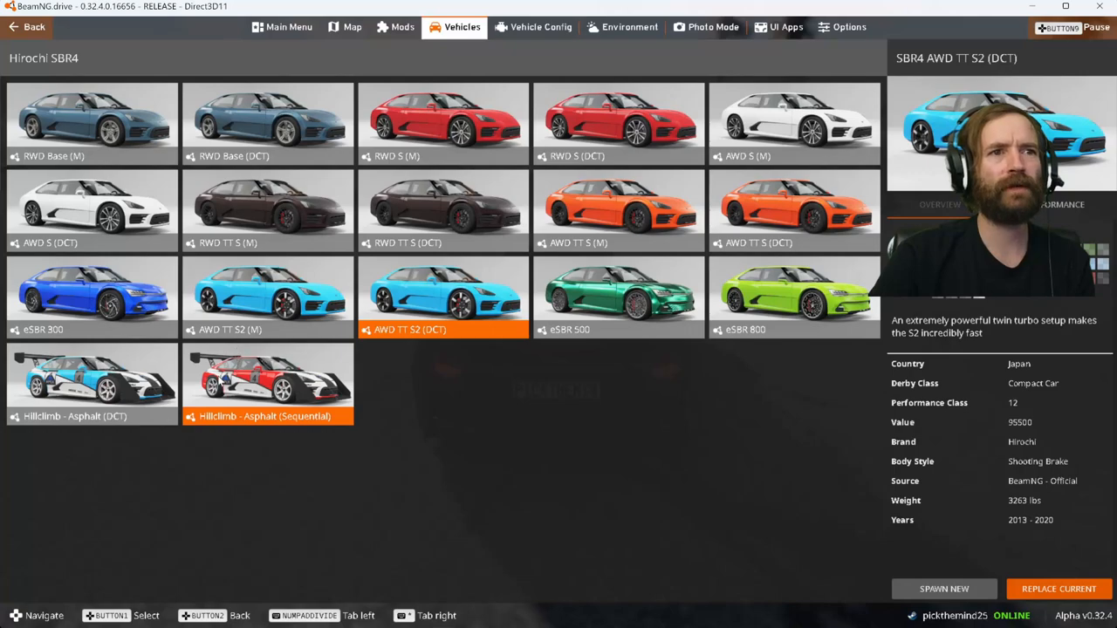
pyautogui.click(268, 384)
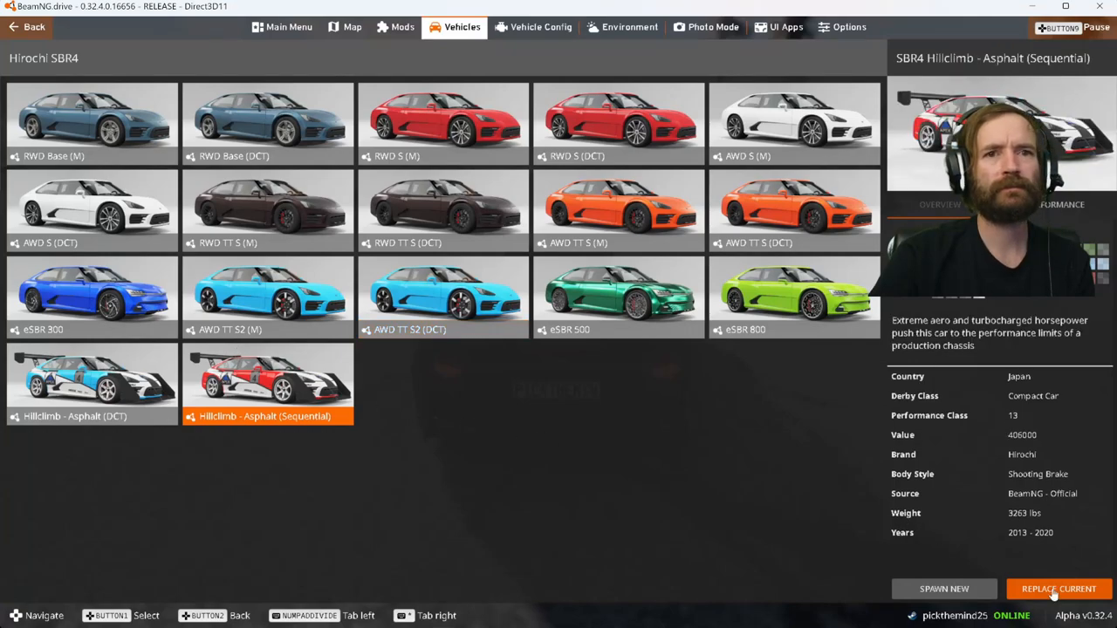
pyautogui.click(1058, 590)
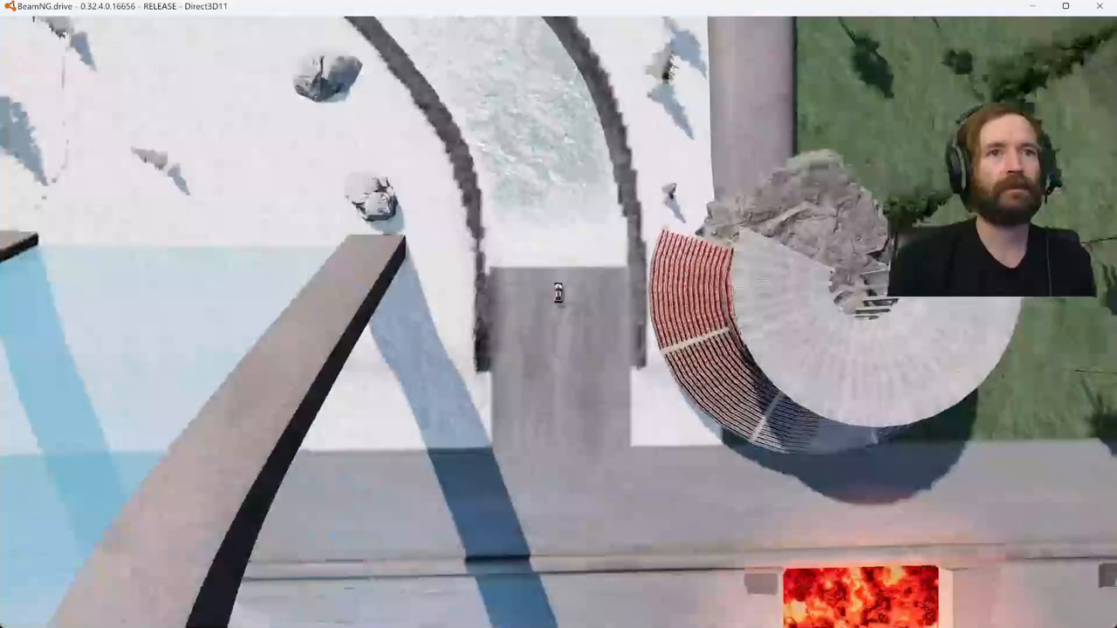
# - Bring up the Points of Interest map, then the full vehicle selection grid
pyautogui.click(353, 28)
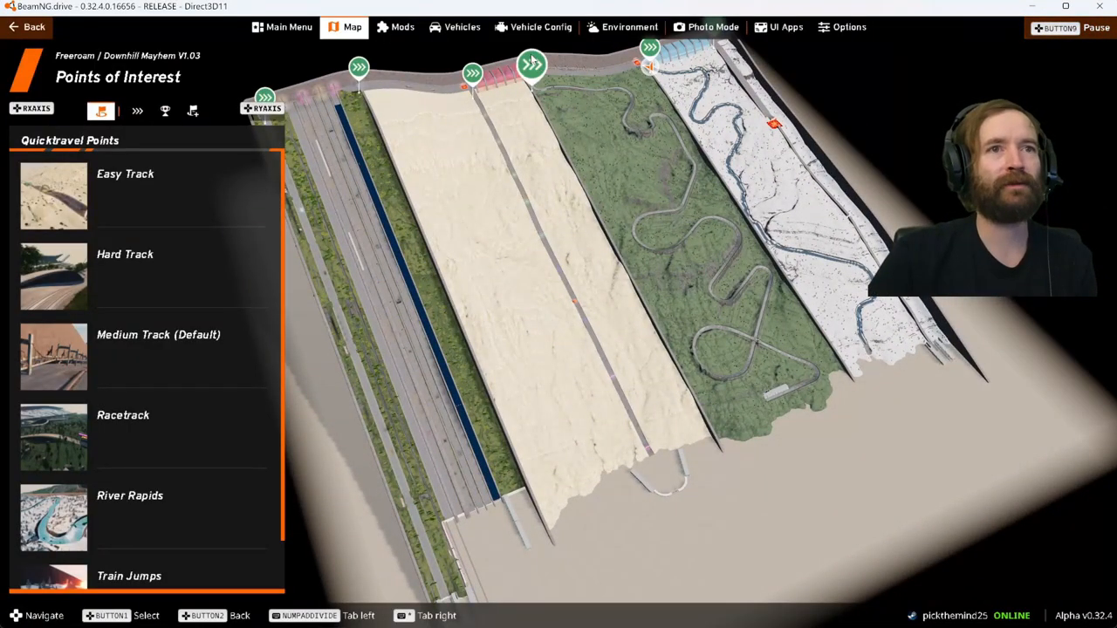
pyautogui.click(461, 27)
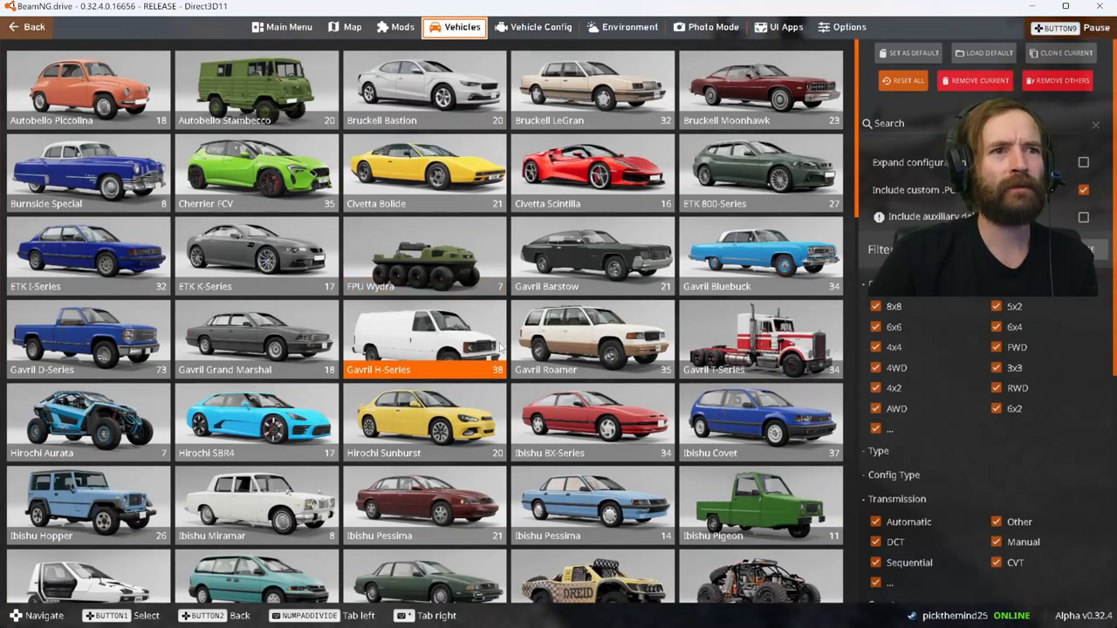
# - Browse down through the vehicles, trailers and props, then return to the Points of Interest map
pyautogui.scroll(-3)
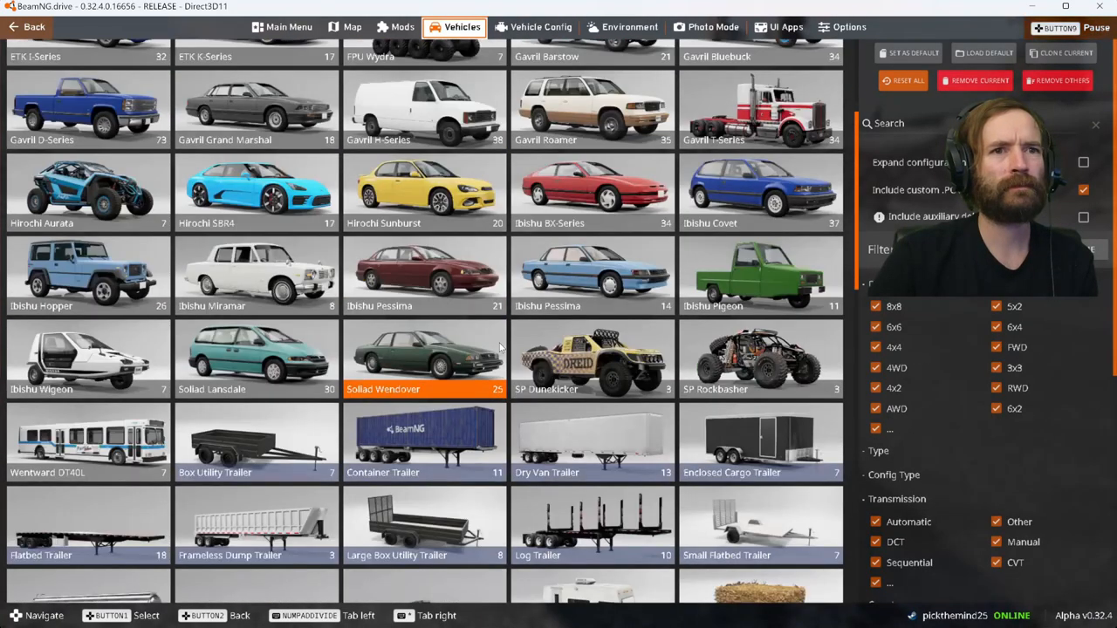
pyautogui.scroll(-3)
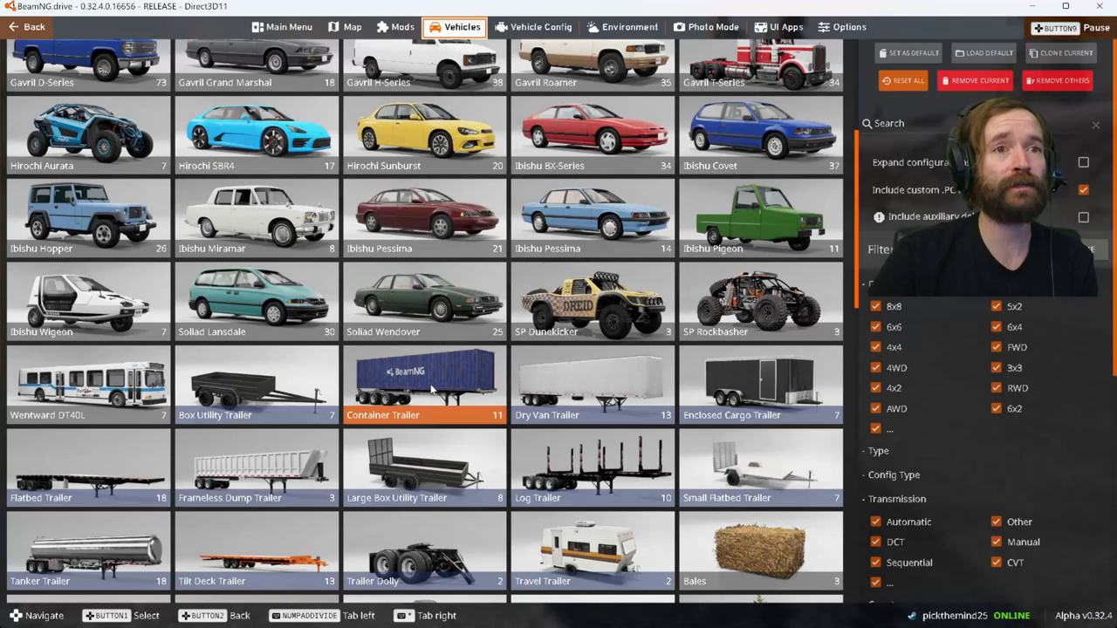
pyautogui.scroll(-3)
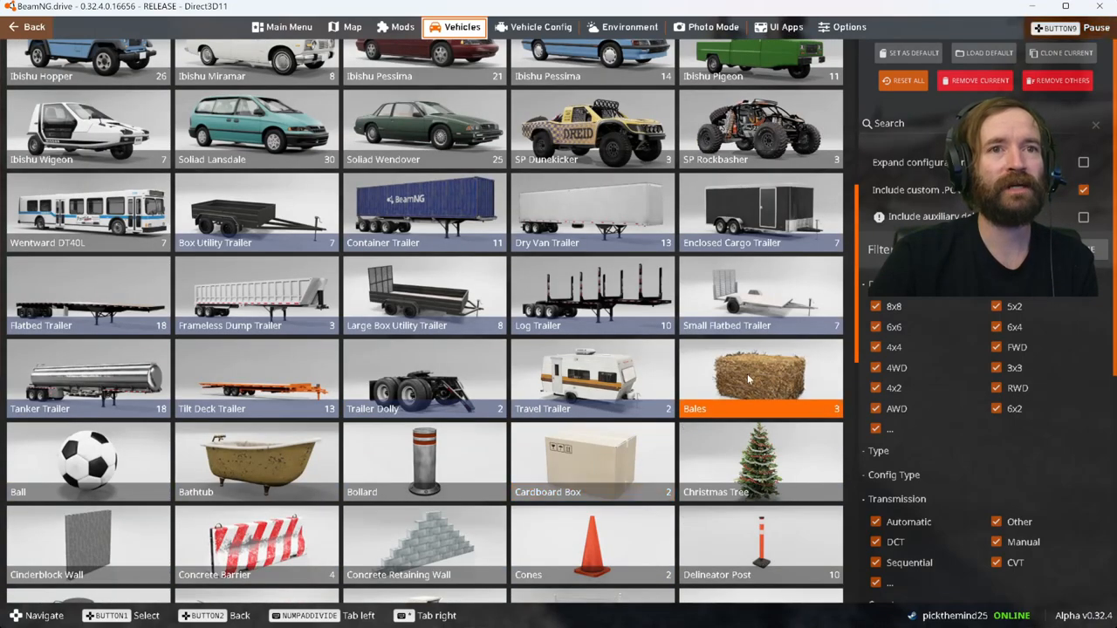
pyautogui.scroll(-3)
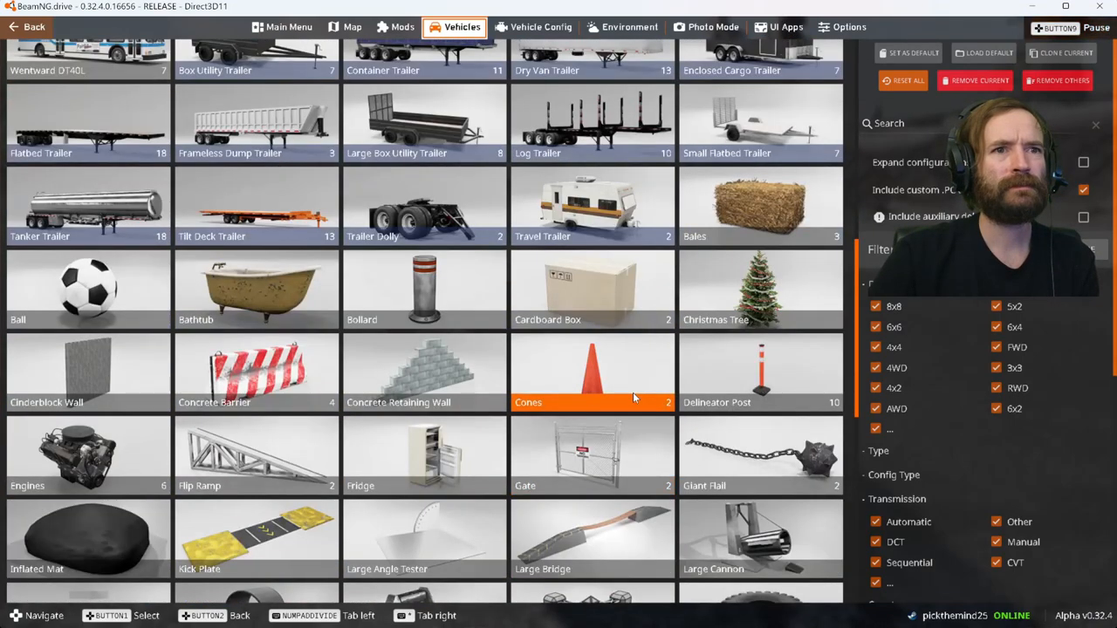
pyautogui.scroll(-3)
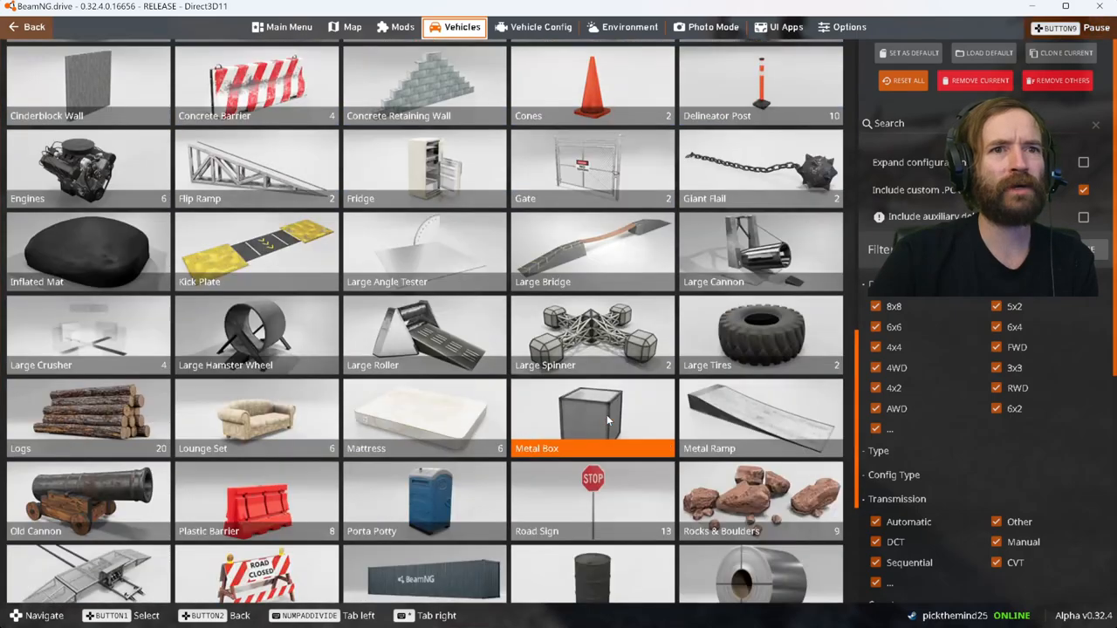
pyautogui.scroll(-3)
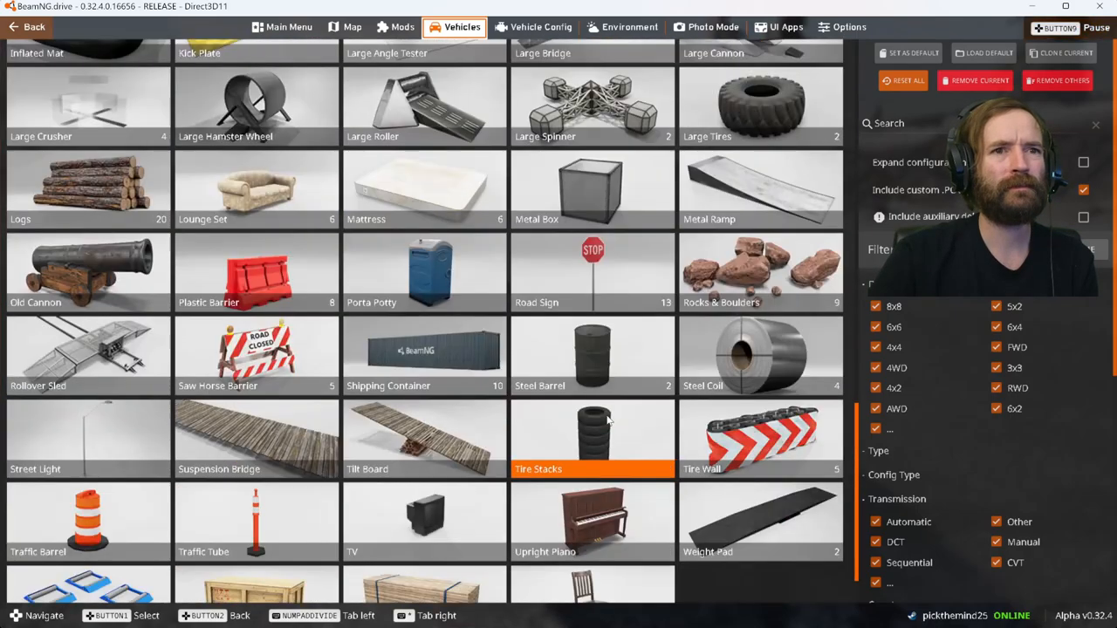
pyautogui.scroll(3)
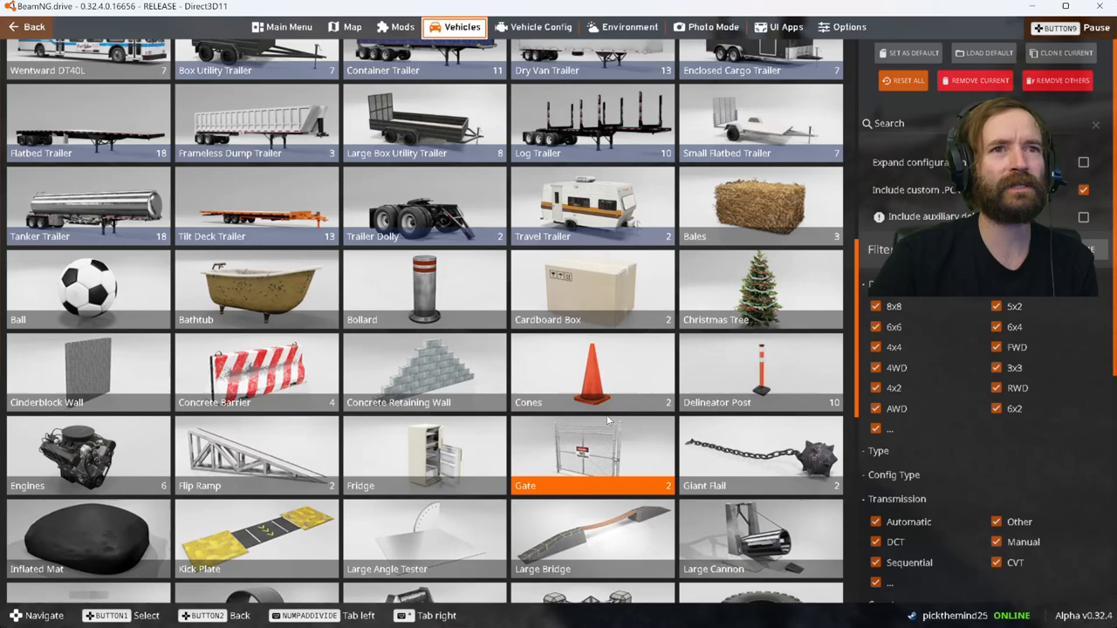
pyautogui.click(353, 26)
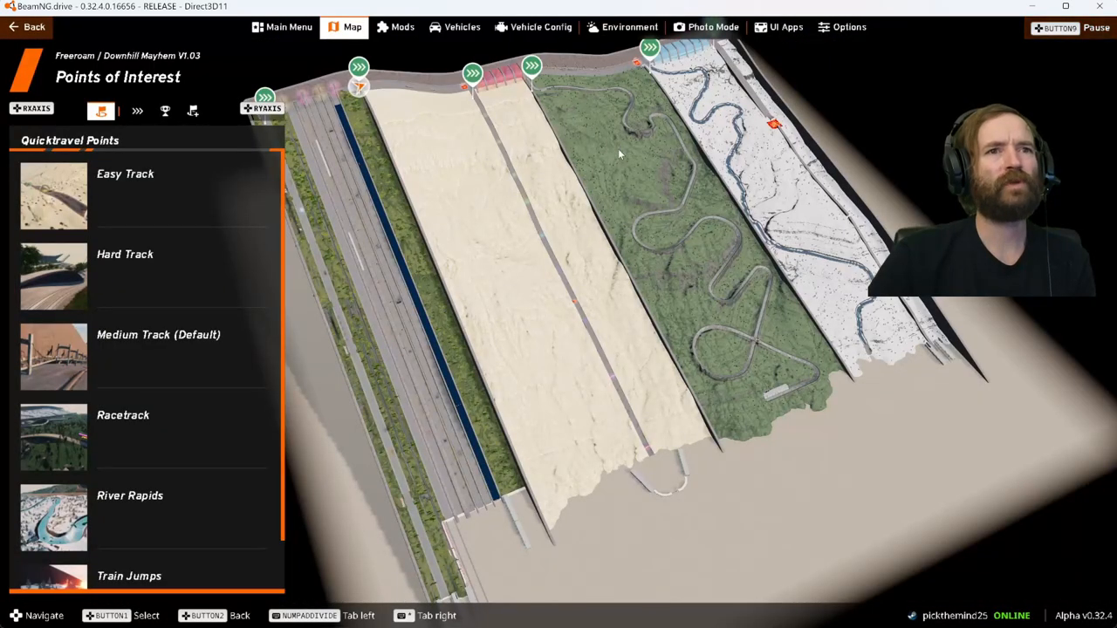
# - Spawn the Hirochi SBR4 in its AWD TT S2 (DCT) configuration from the Vehicles menu
pyautogui.click(461, 28)
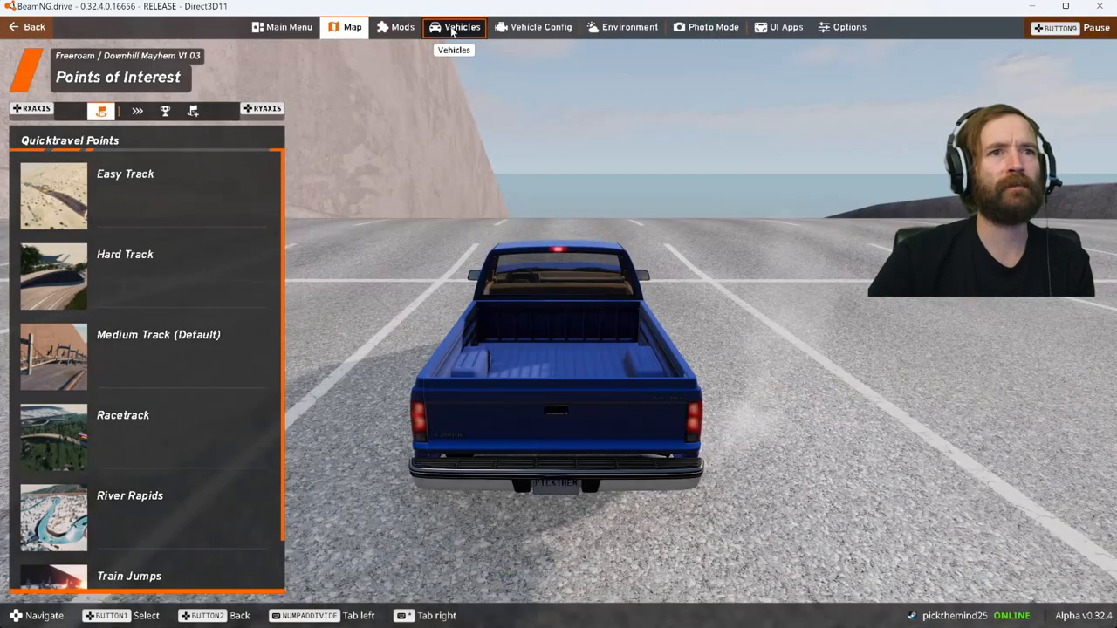
pyautogui.click(460, 27)
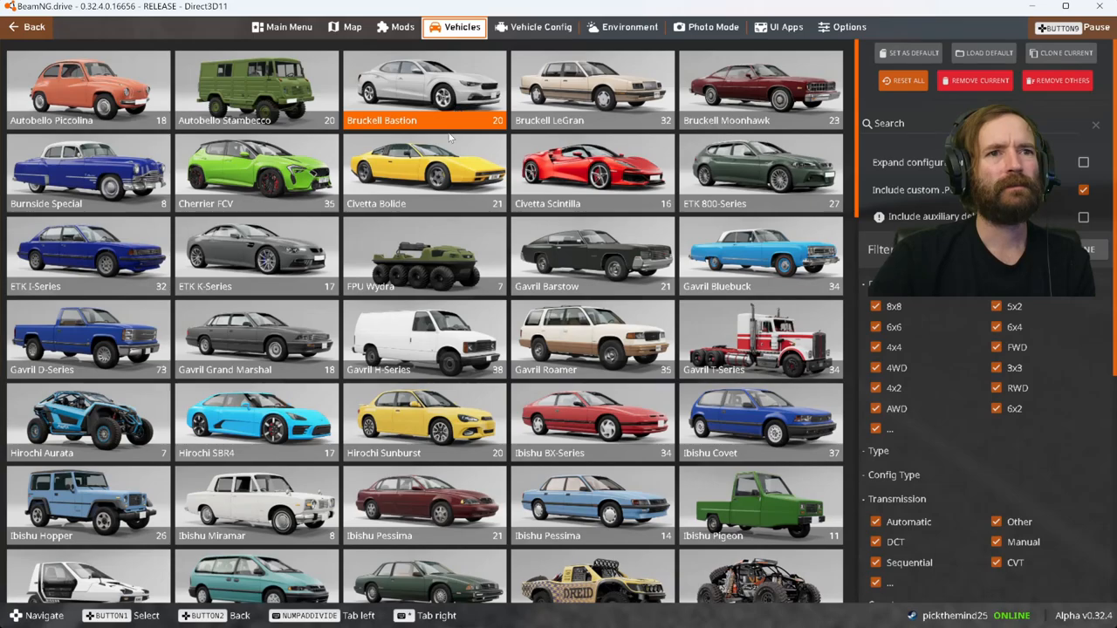
pyautogui.click(255, 424)
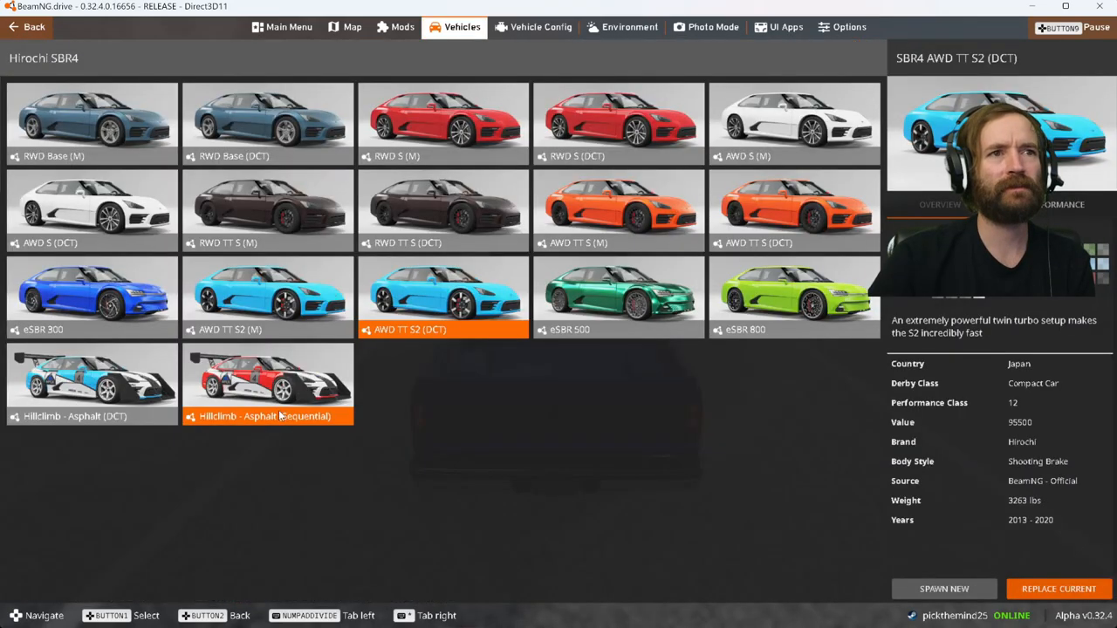
pyautogui.click(269, 384)
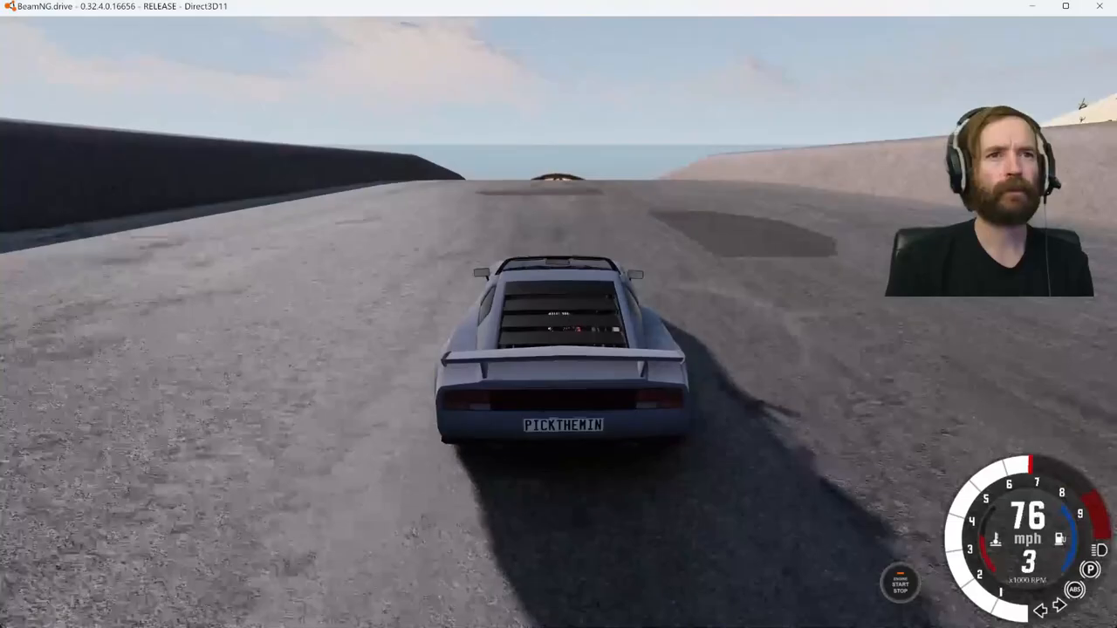
# - Throttle the silver SBR4 down the downhill track
pyautogui.press('w')
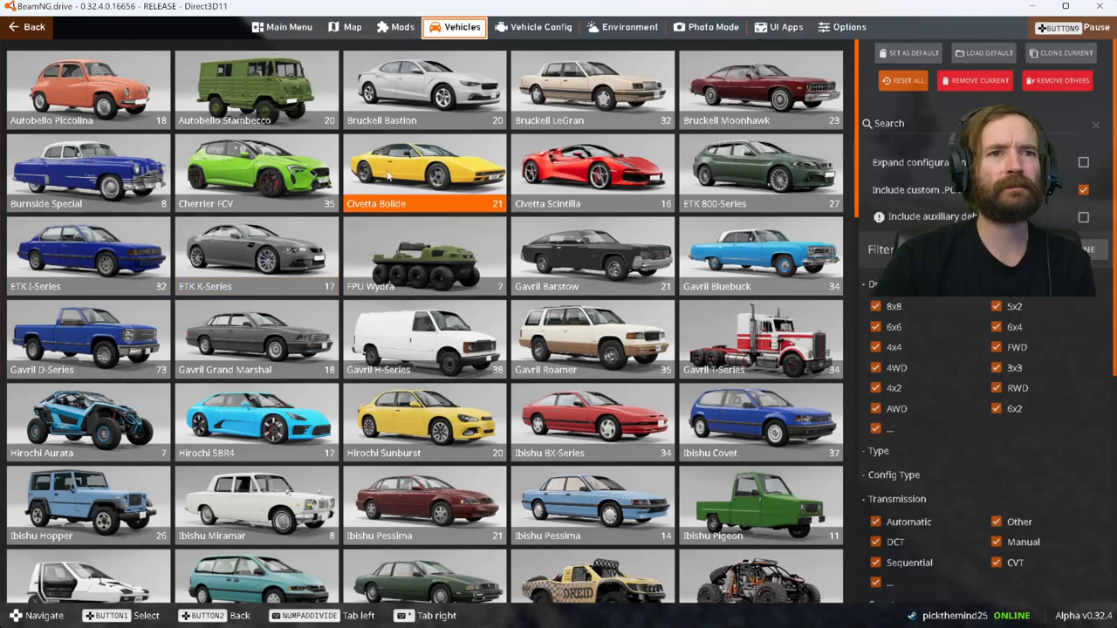
# - Replace the current car with the SP Dunekicker TT1 Unlimited (A)
pyautogui.scroll(-3)
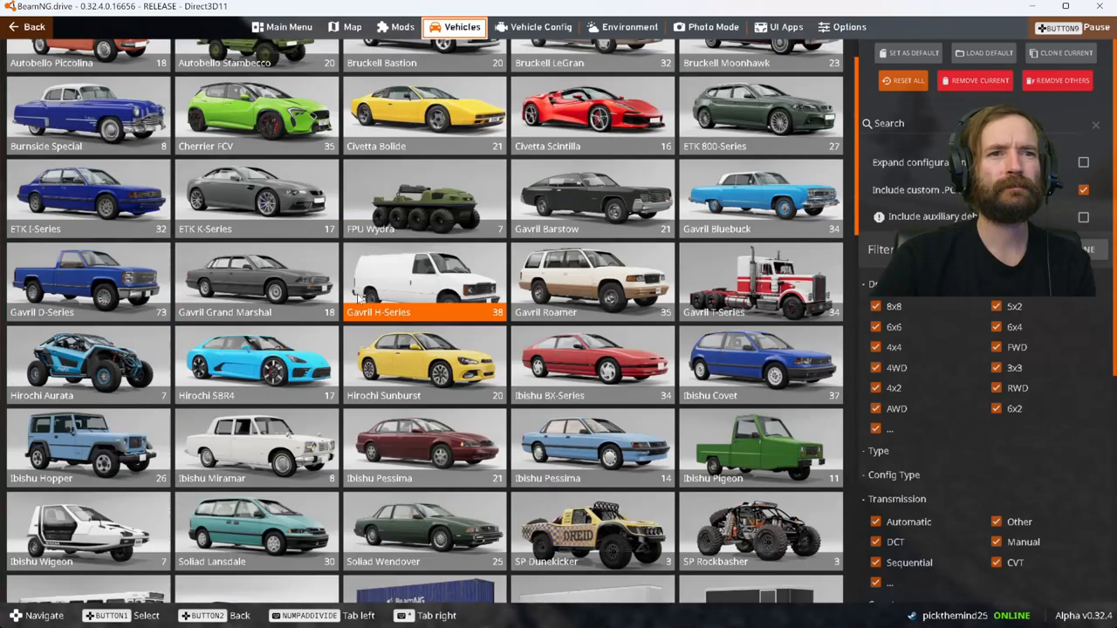
pyautogui.scroll(-3)
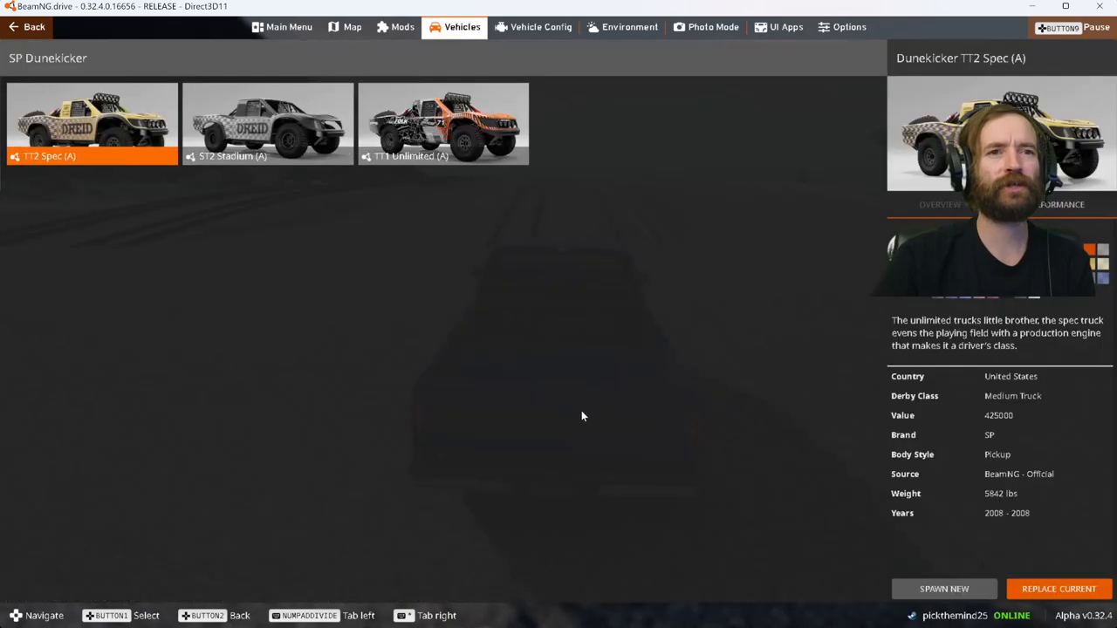
pyautogui.click(444, 123)
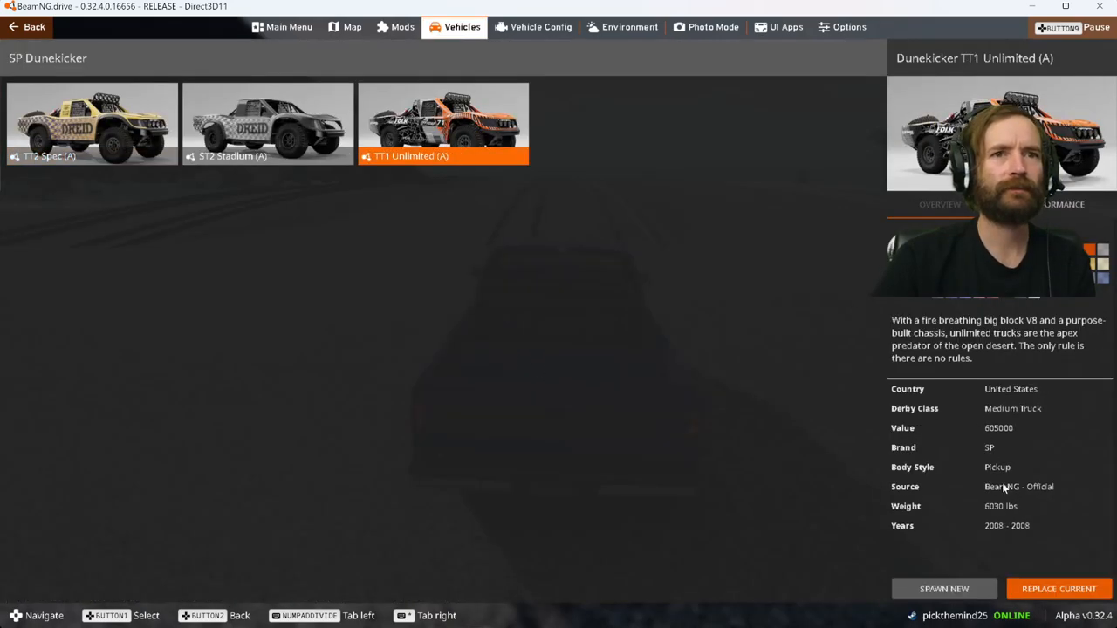
pyautogui.click(1057, 588)
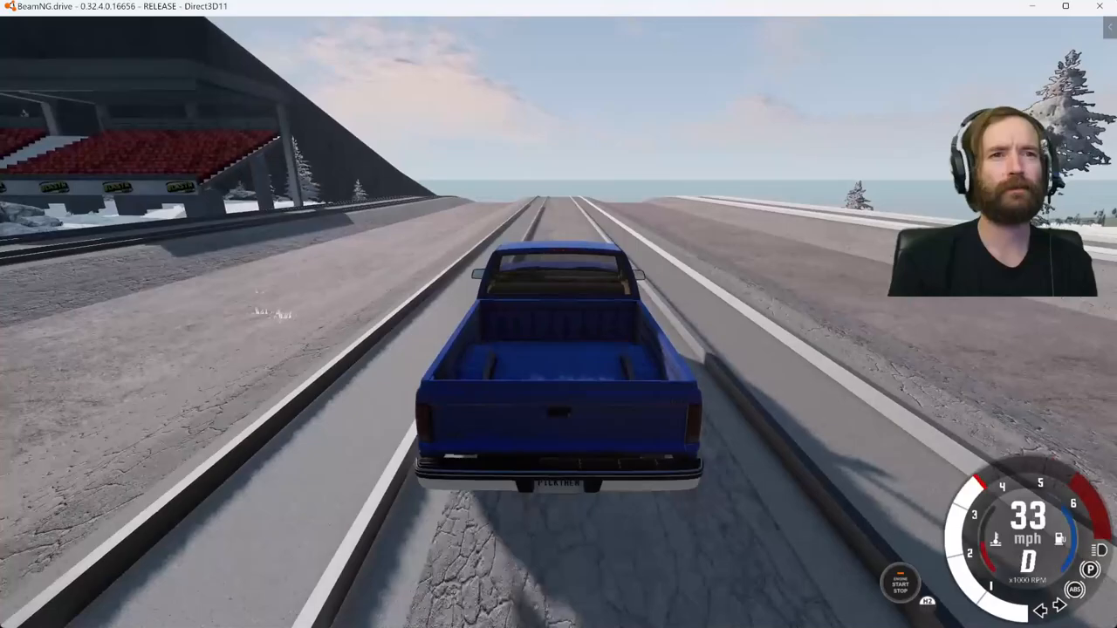
# - Throttle the blue Dunekicker along the snowy track past the grandstand
pyautogui.press('w')
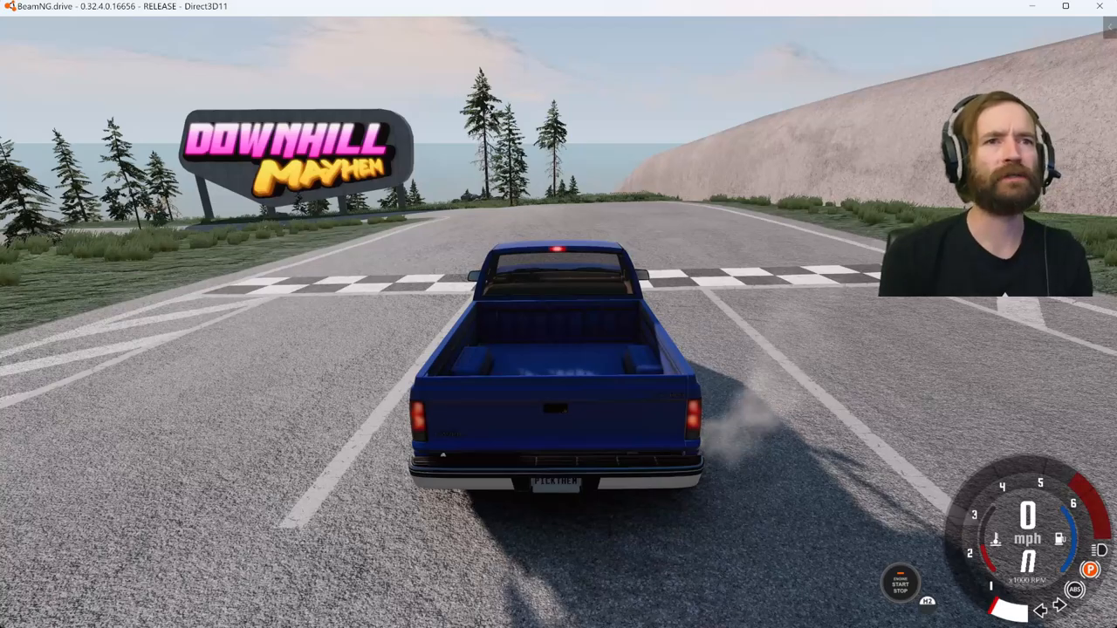
# - Launch the blue pickup from the checkered line and barrel down the winding road past 100 mph
pyautogui.press('w')
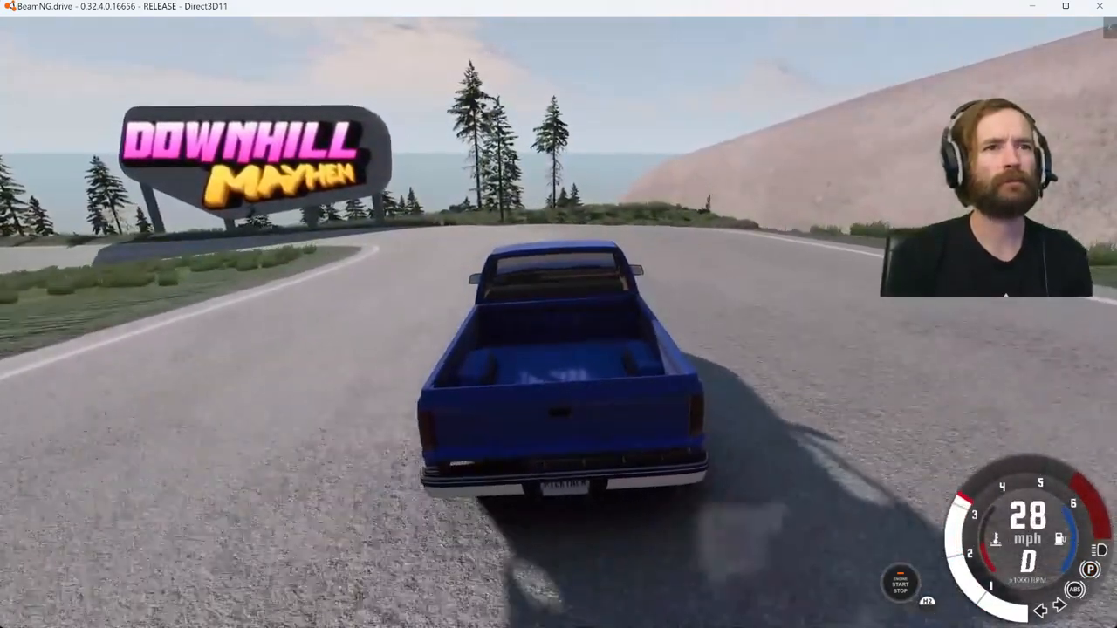
pyautogui.press('w')
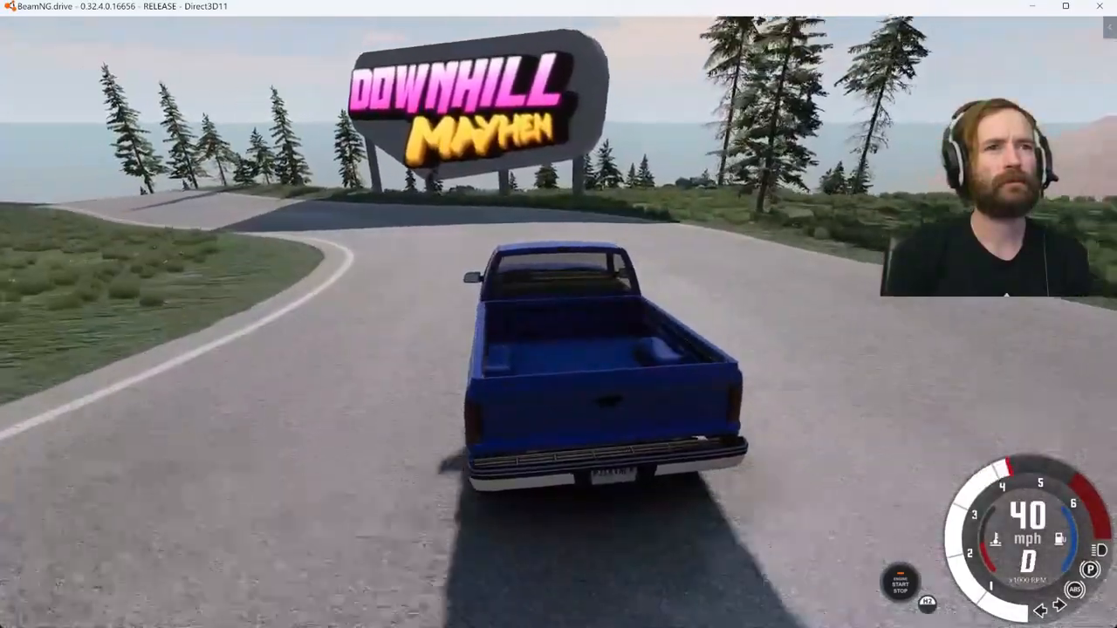
pyautogui.press('w')
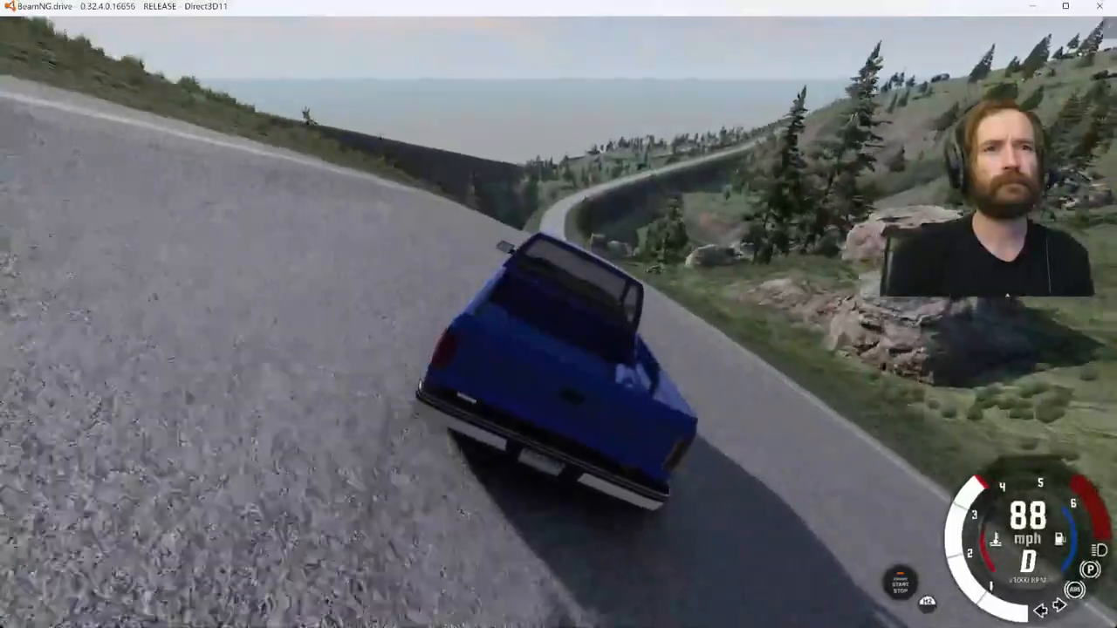
pyautogui.press('w')
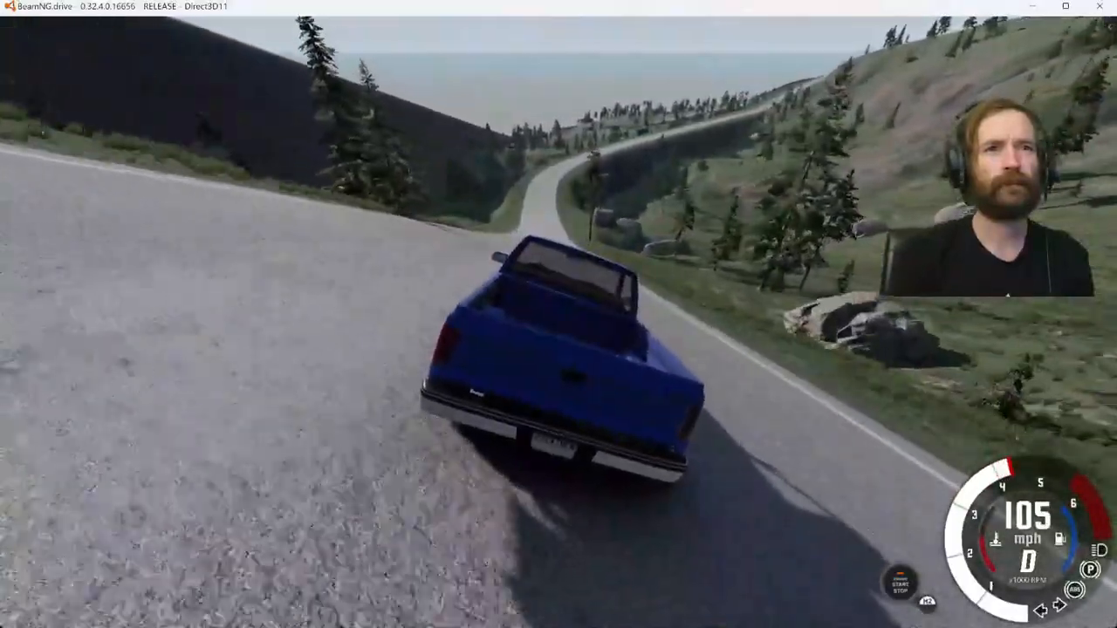